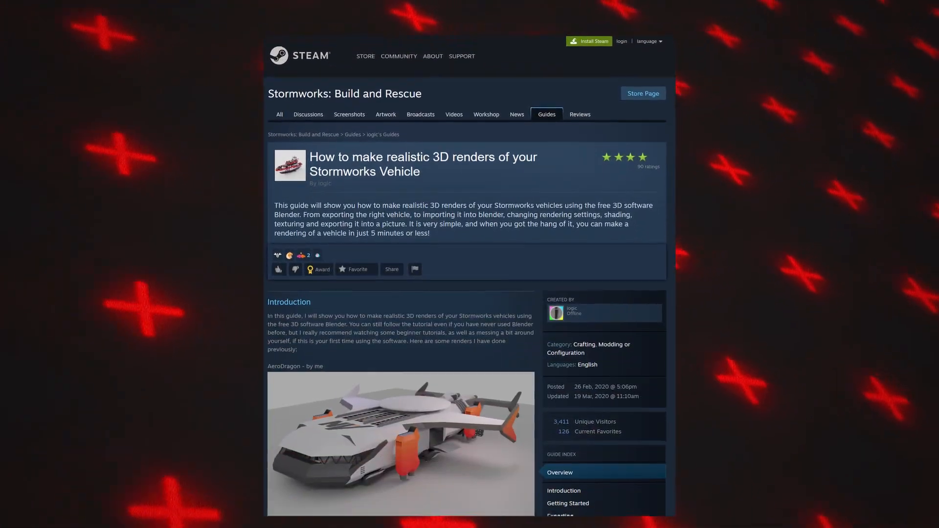
# - Scroll the Pixabay page and search the web for 'hdri haven'
pyautogui.scroll(-3)
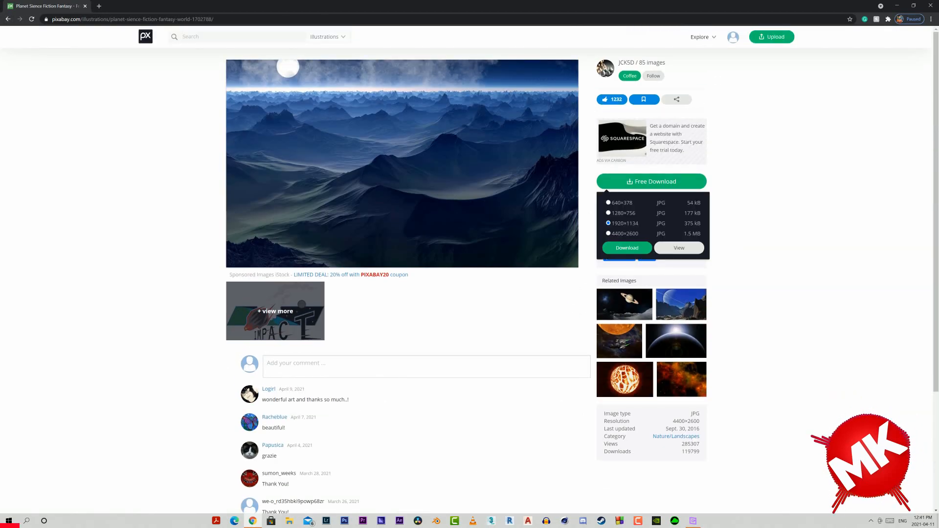
pyautogui.write('hdri haven')
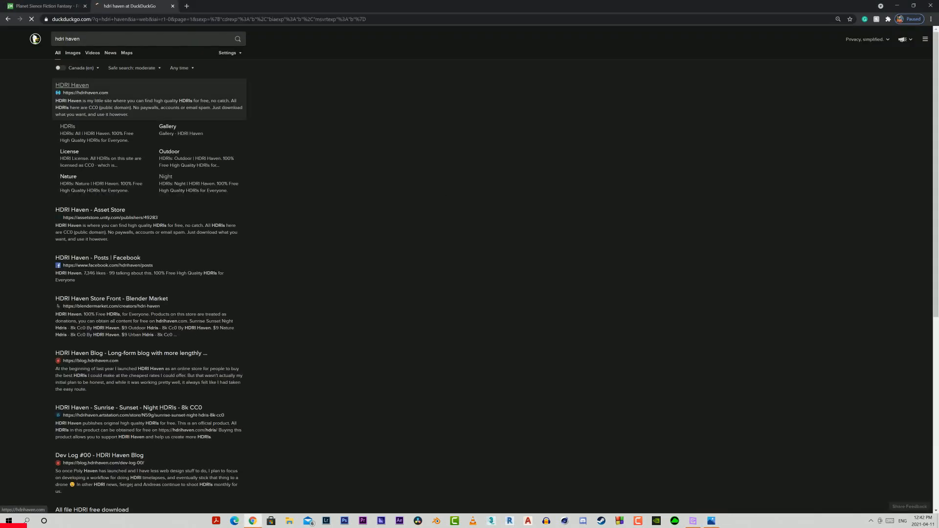
# - Open HDRI Haven and browse its Skies and Night HDRI categories
pyautogui.click(71, 85)
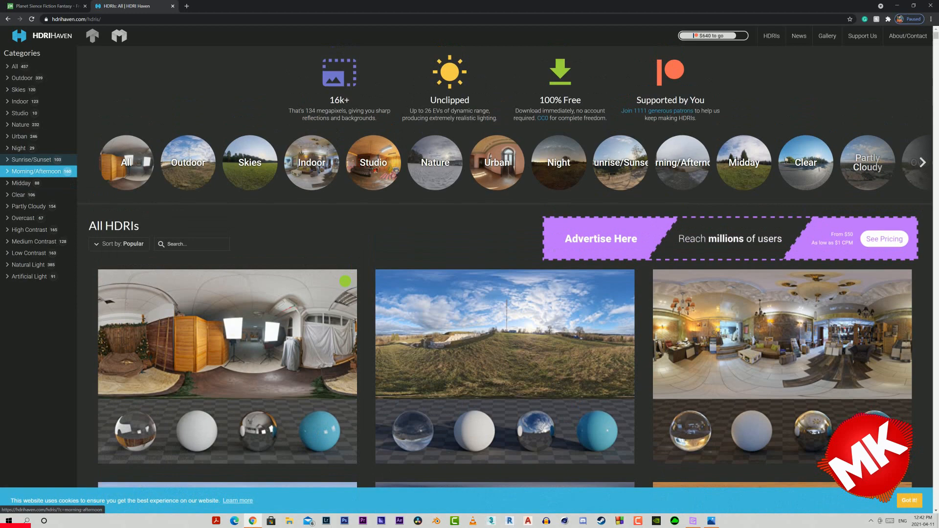
pyautogui.click(18, 89)
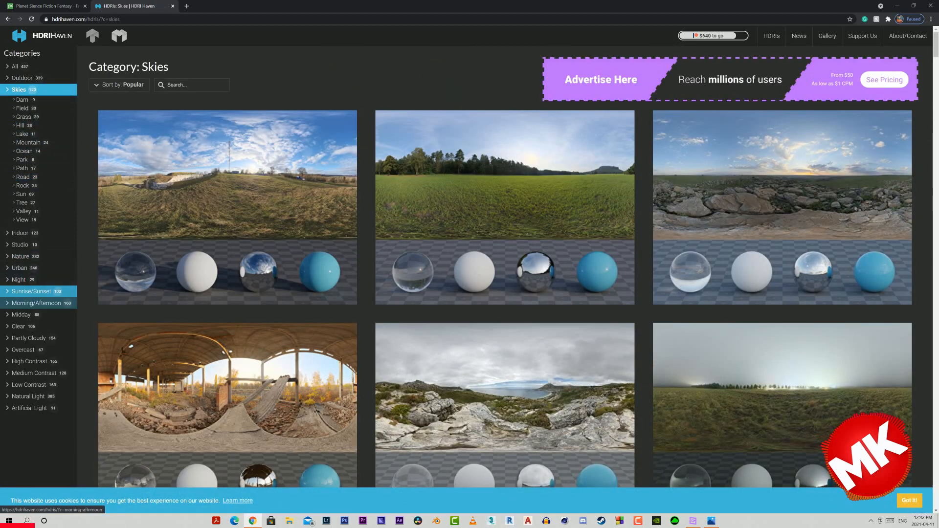
pyautogui.click(19, 147)
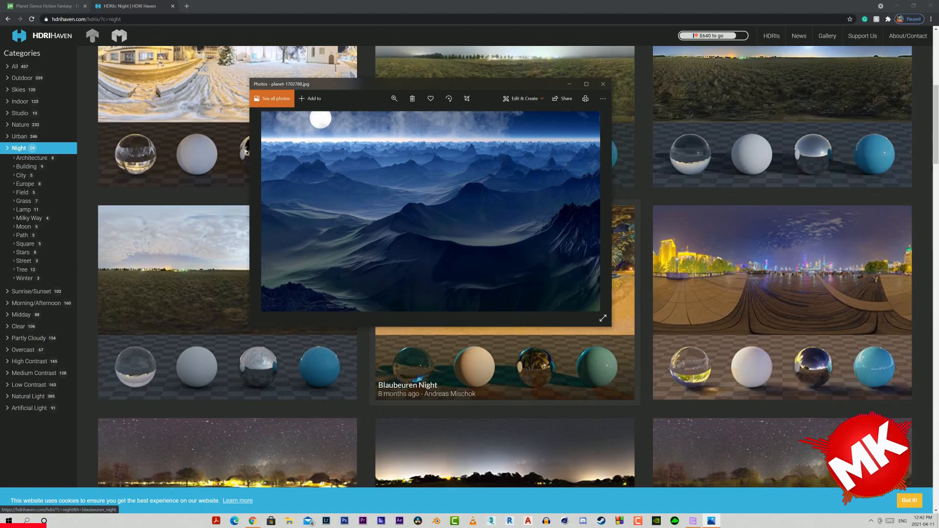
pyautogui.scroll(-3)
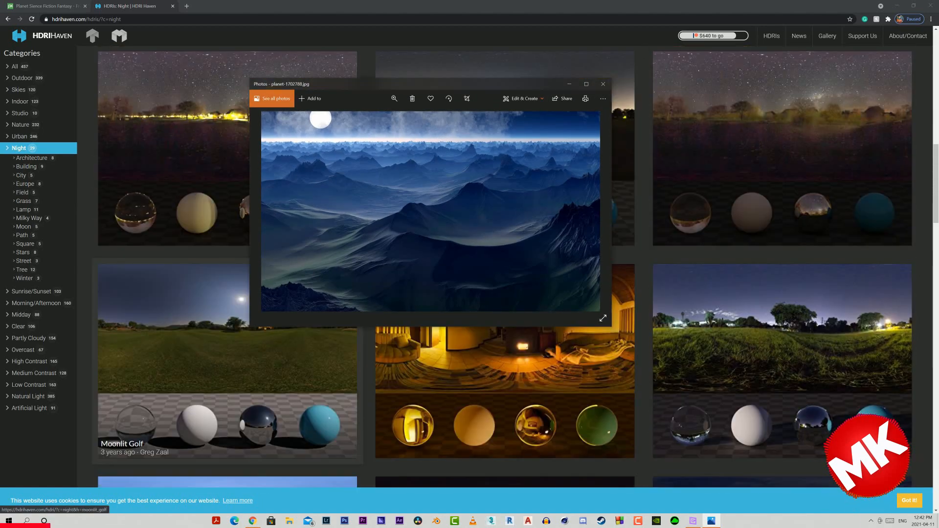
pyautogui.scroll(-3)
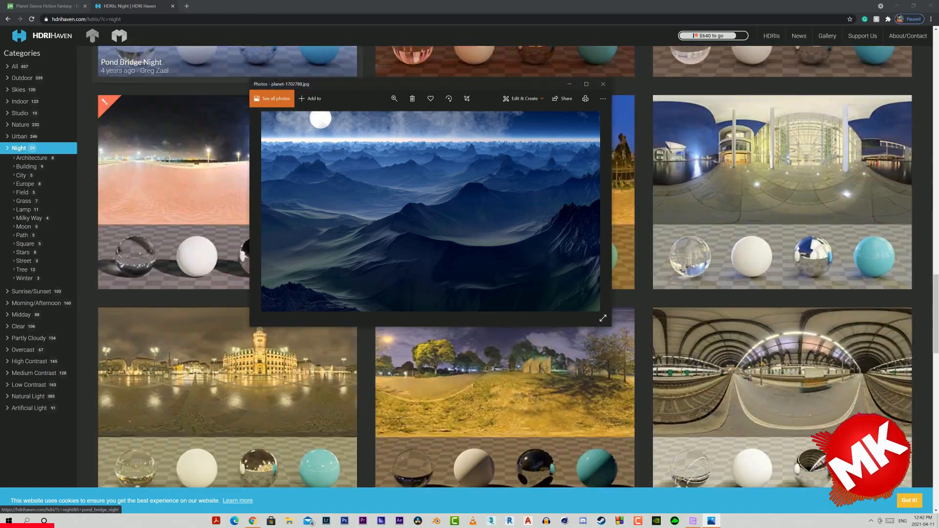
pyautogui.scroll(-3)
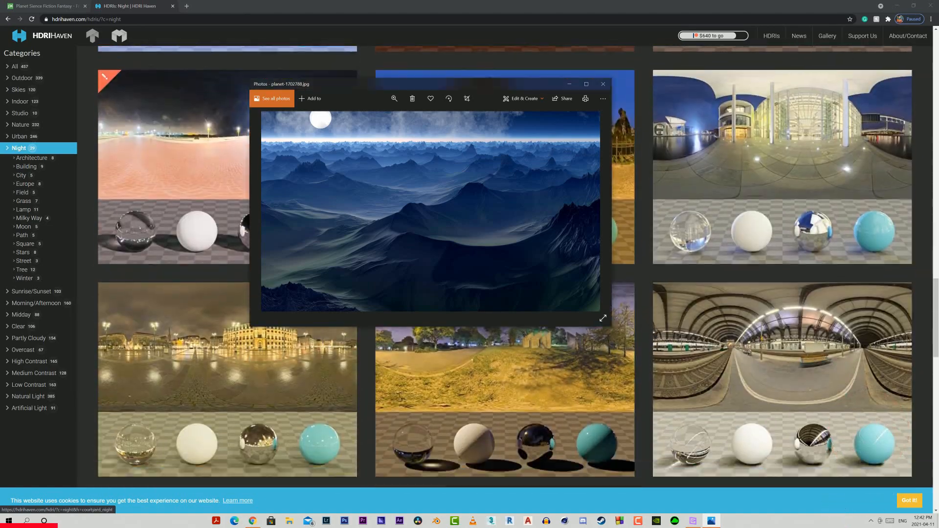
pyautogui.scroll(-3)
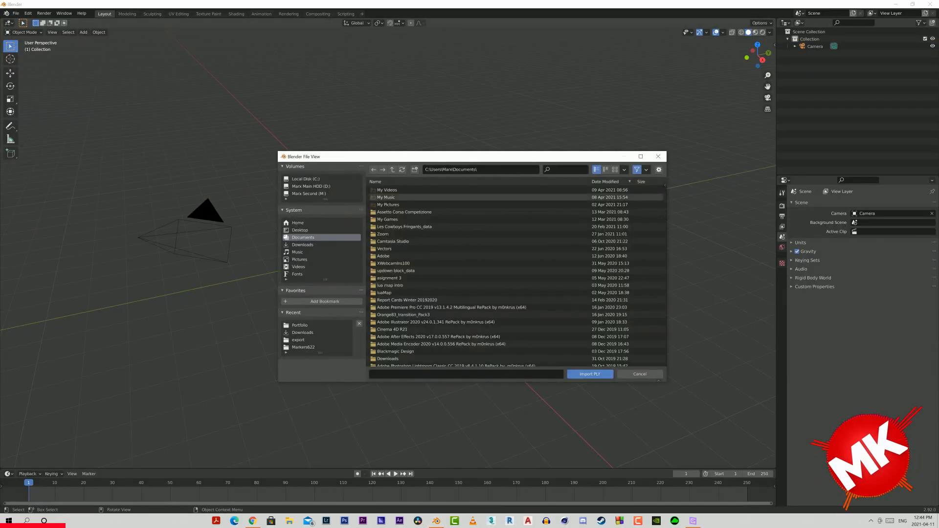
# - Import the spaceship PLY model into the Blender scene
pyautogui.click(590, 374)
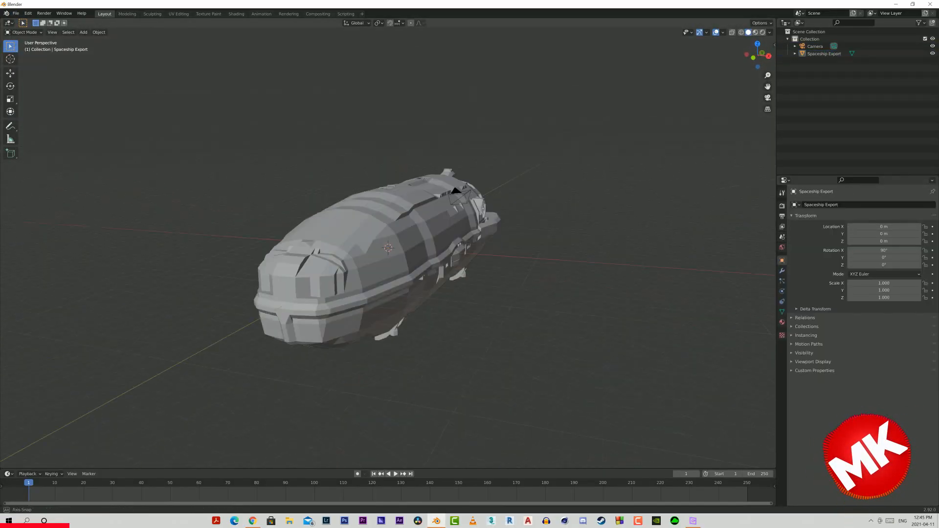
pyautogui.click(236, 13)
pyautogui.write('envi')
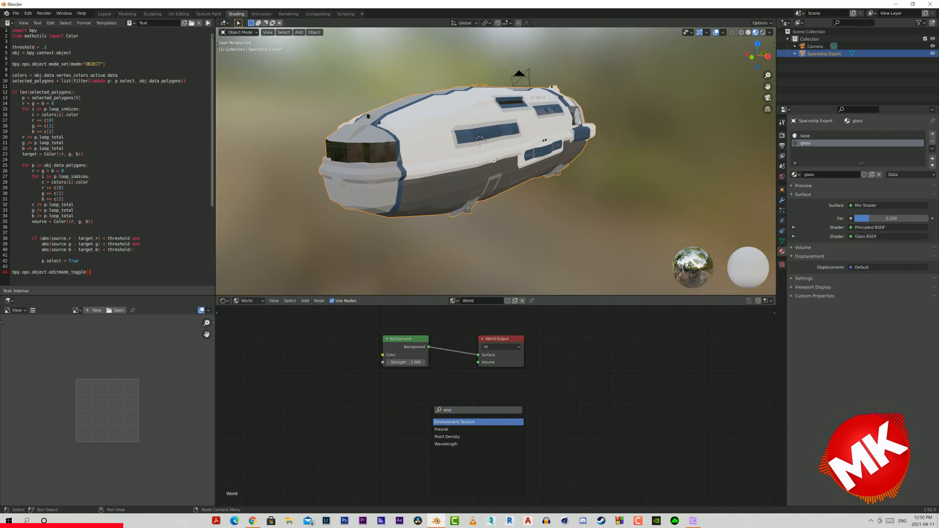
# - Add an Environment Texture node to the World shader
pyautogui.click(454, 422)
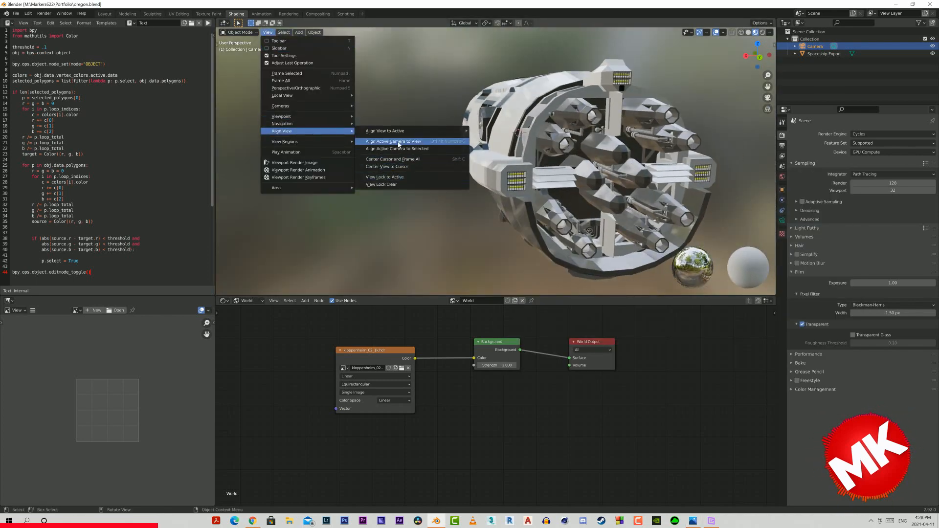
# - Align the active camera to the current view of the spaceship
pyautogui.click(393, 142)
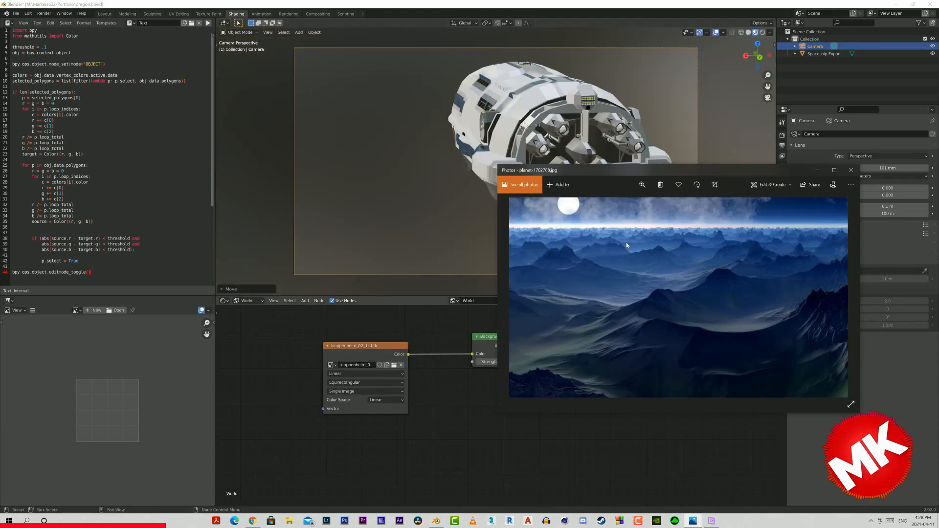
pyautogui.click(850, 171)
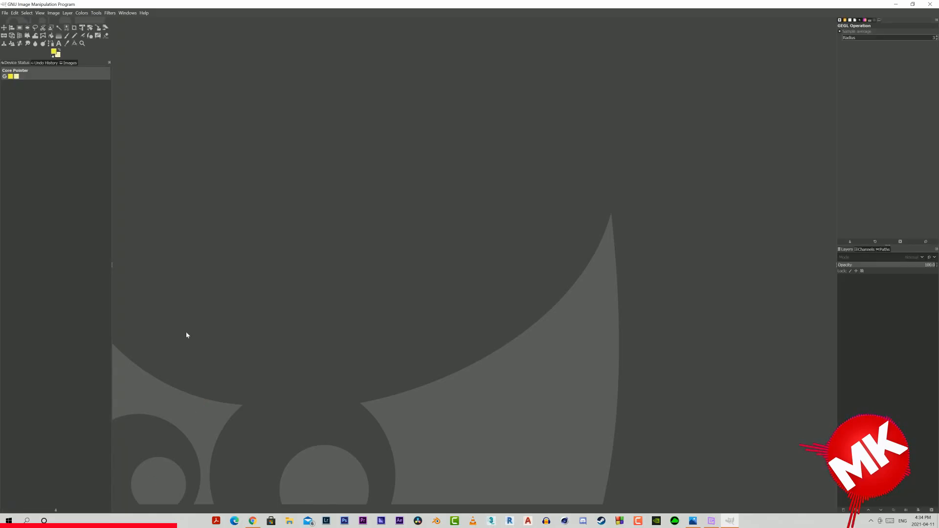
# - Open background.xcf from GIMP's File menu
pyautogui.click(5, 13)
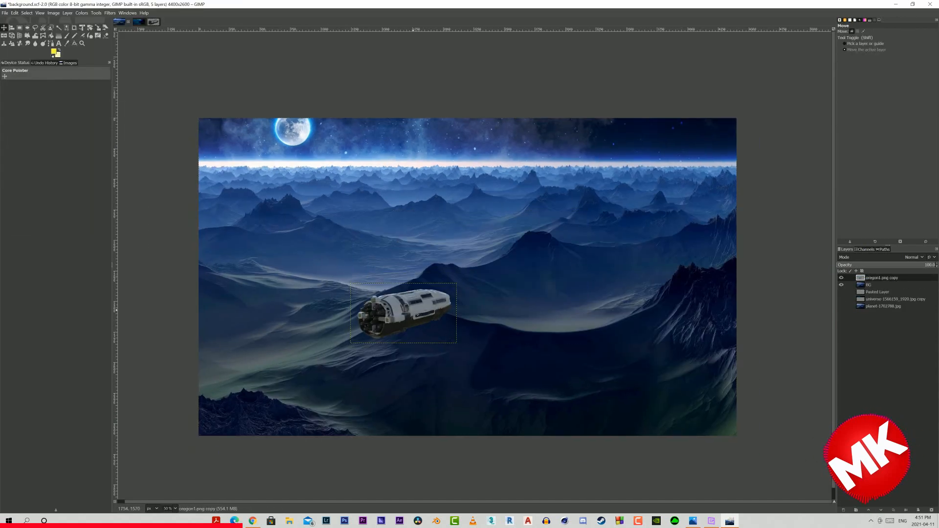
# - Add the oregon2 ship render as a layer in GIMP
pyautogui.click(4, 13)
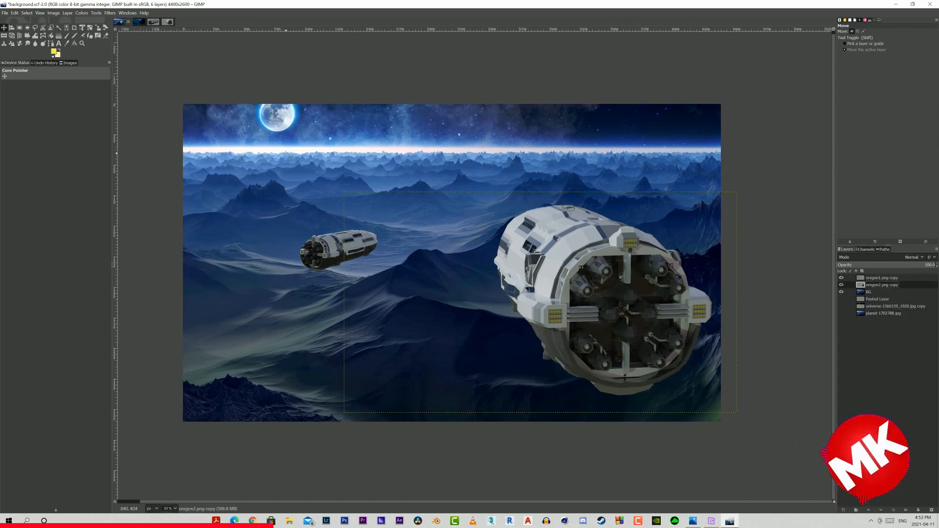
pyautogui.click(110, 13)
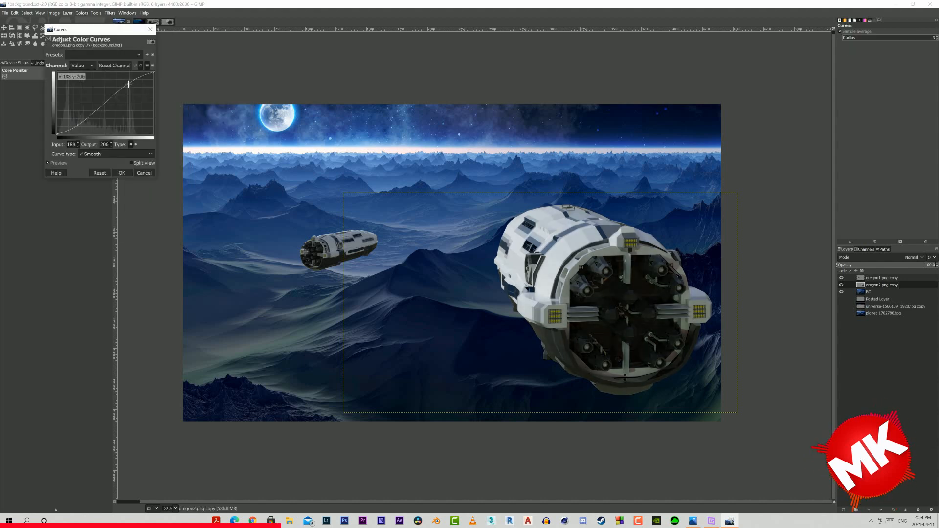
# - Raise the Blue channel curve to tint the big ship blue
pyautogui.click(80, 65)
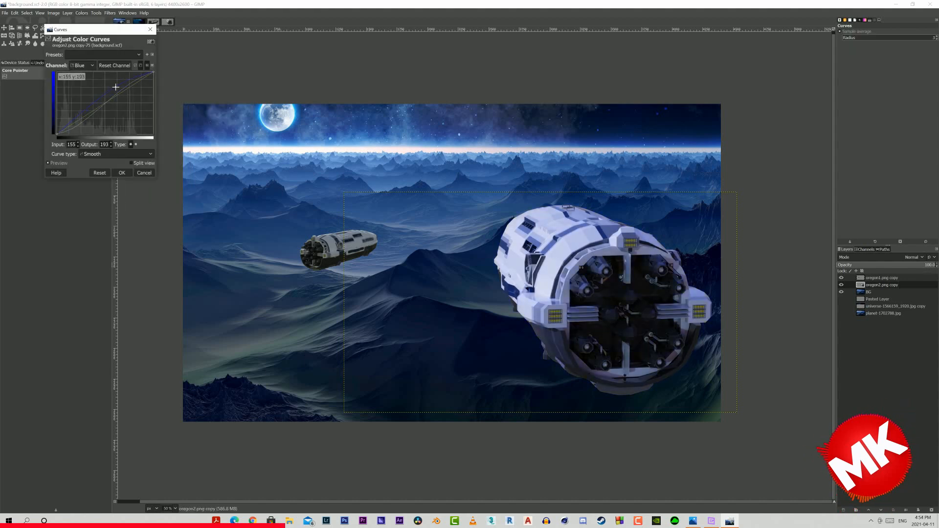
pyautogui.click(122, 173)
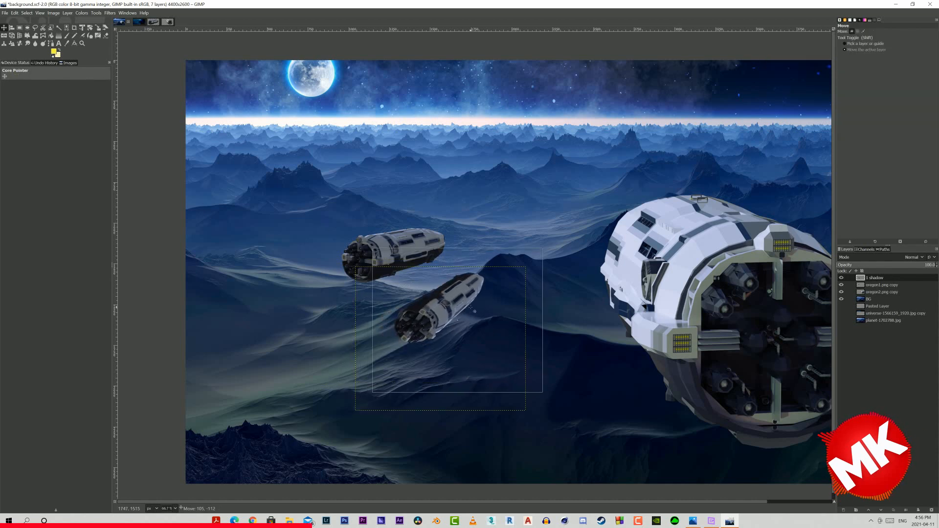
# - Turn the '1 shadow' layer solid black with Curves
pyautogui.click(81, 12)
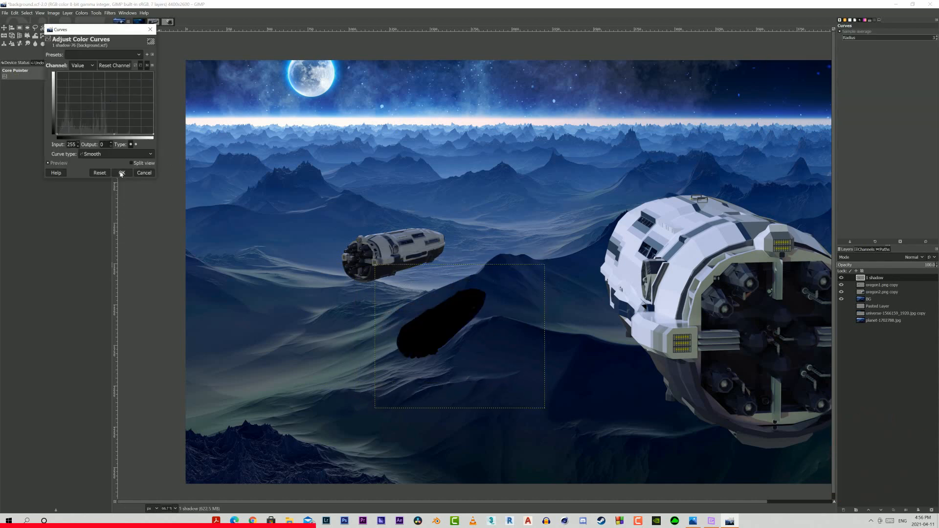
pyautogui.click(122, 173)
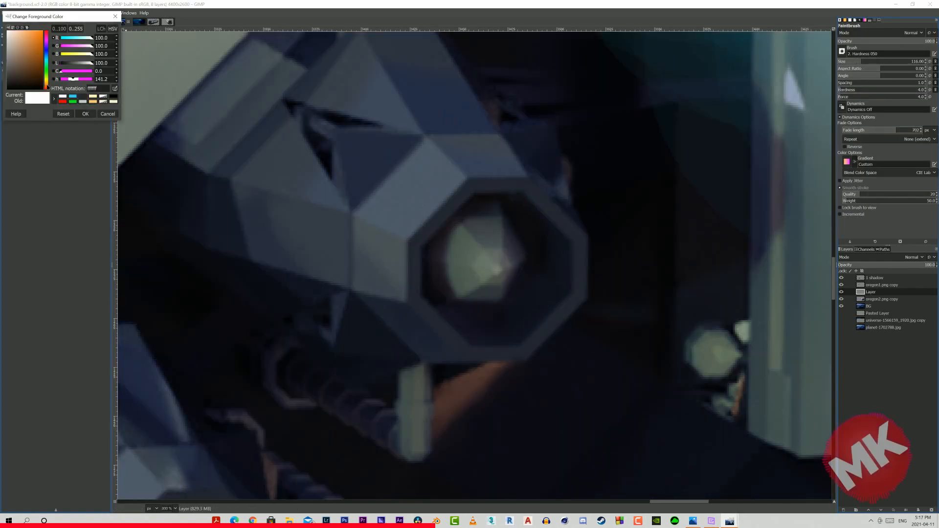
# - Set the paintbrush foreground colour to orange for the engine glow
pyautogui.click(107, 114)
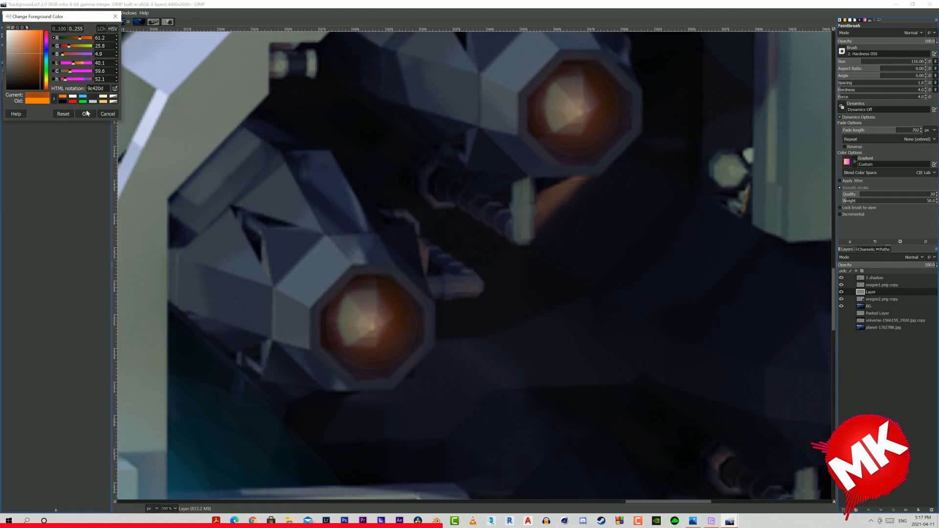
pyautogui.click(85, 114)
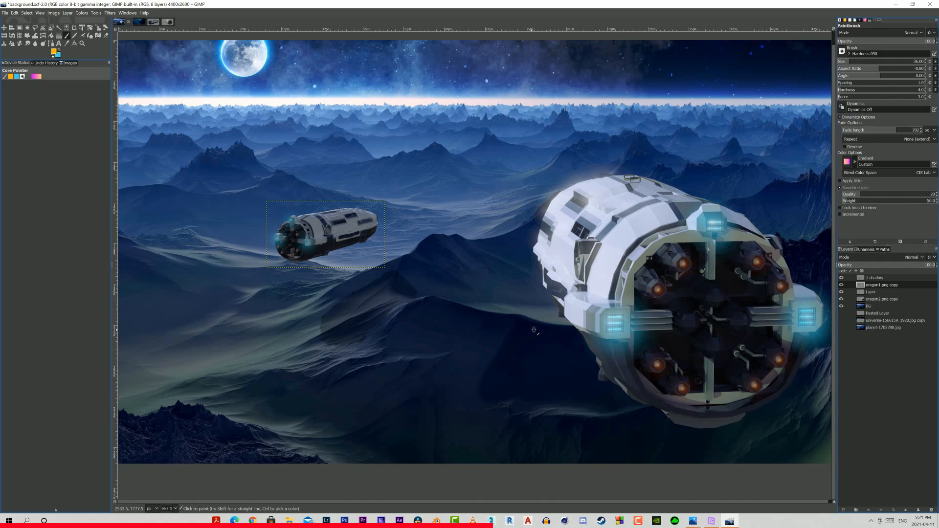
# - Save the composite and apply the 3D tilt to the duplicated force-field ring
pyautogui.press('ctrl+s')
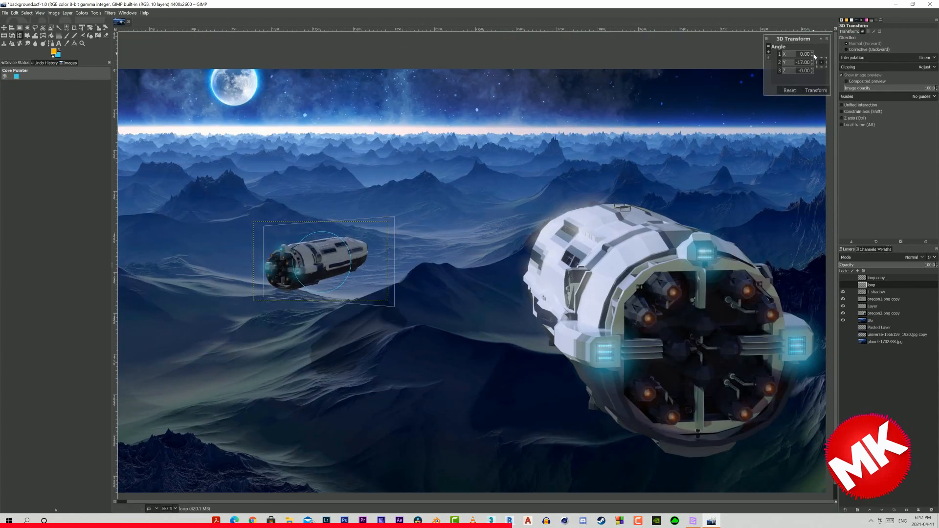
pyautogui.click(110, 13)
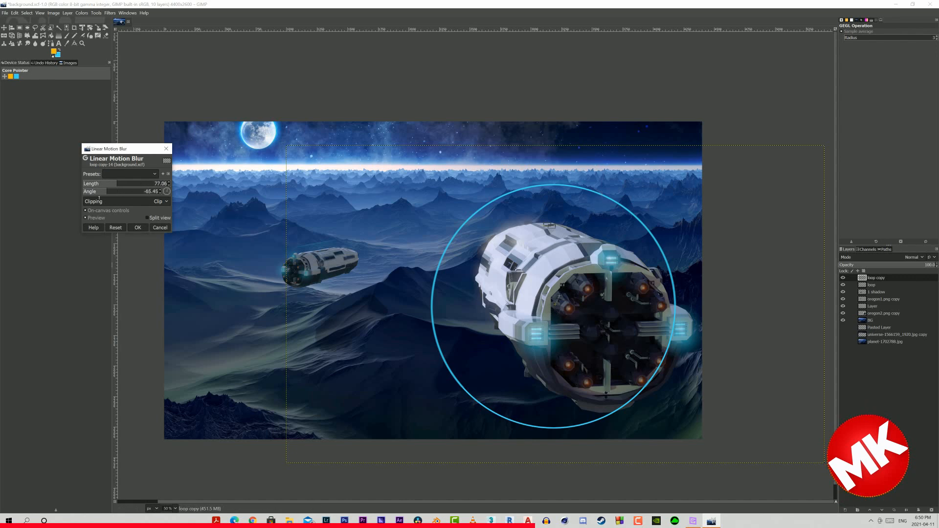
# - Apply the motion blur to the big ship's ring and shift the blurred ring into place
pyautogui.click(137, 227)
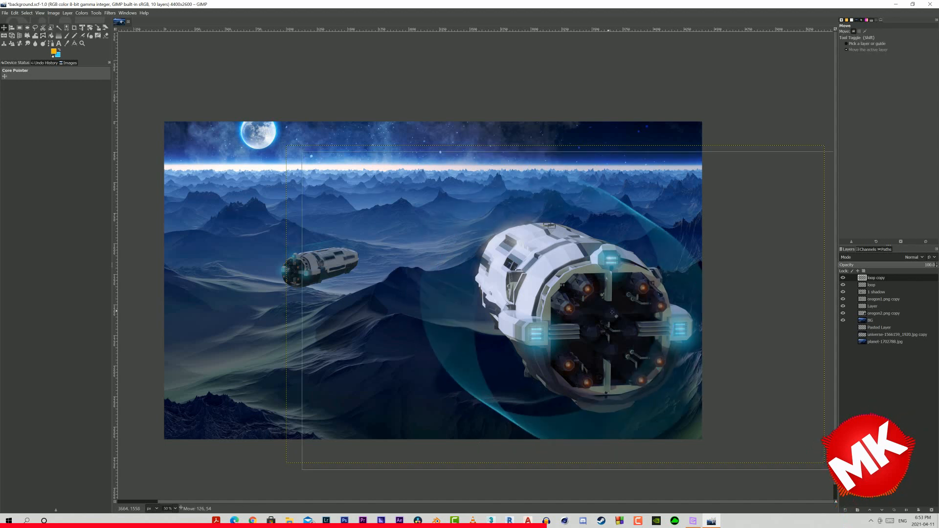
pyautogui.click(912, 257)
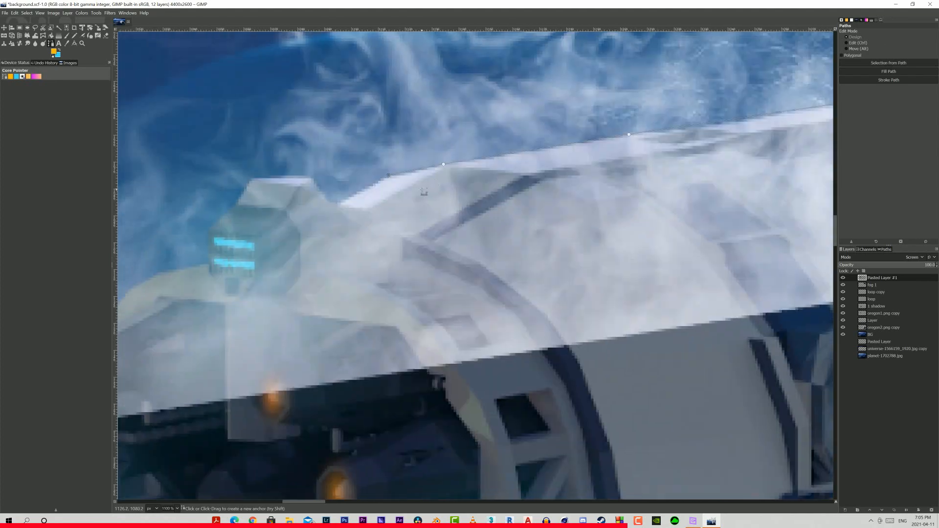
# - Begin tracing the big ship's hull edge with the Paths tool to shape the smoke
pyautogui.click(27, 12)
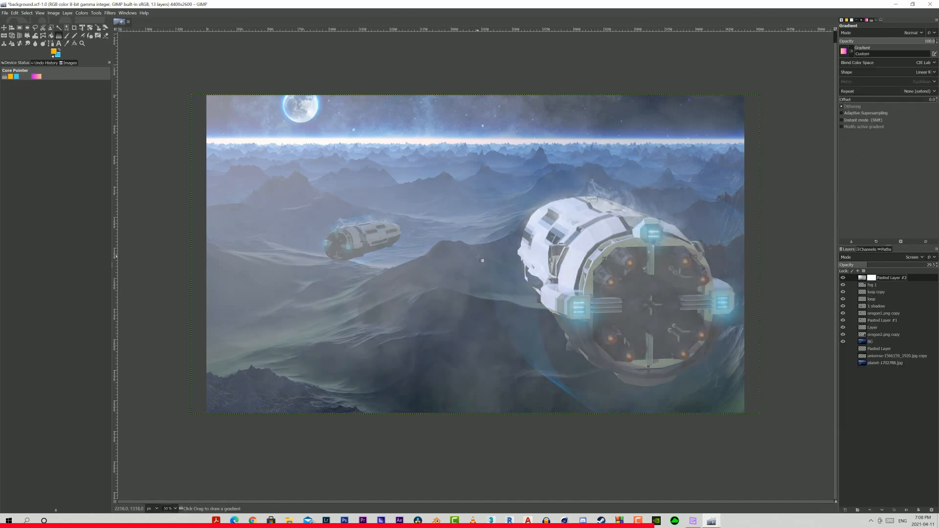
# - Drag a gradient across the fog layer's mask so the haze fades gradually
pyautogui.moveTo(469, 265); pyautogui.dragTo(723, 122)
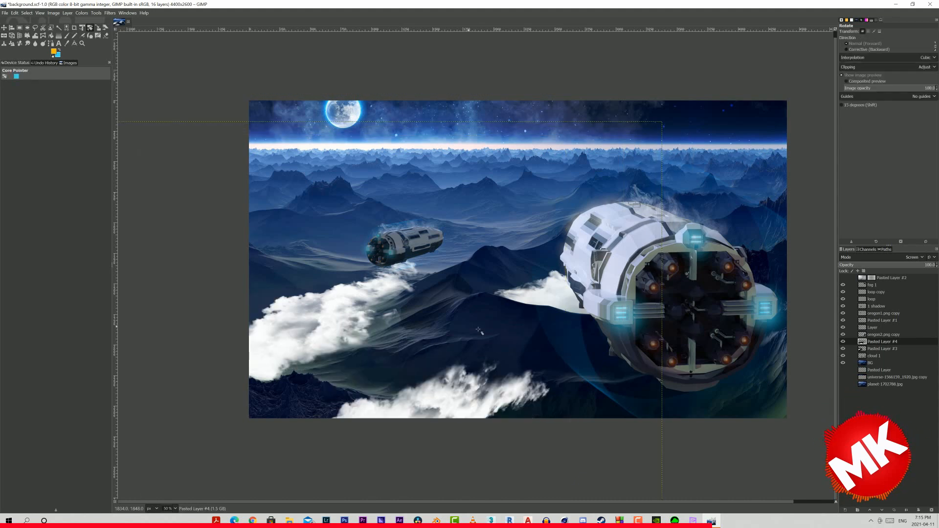
# - Apply the rotation to the pasted cloud layers and start adjusting their colours
pyautogui.click(82, 12)
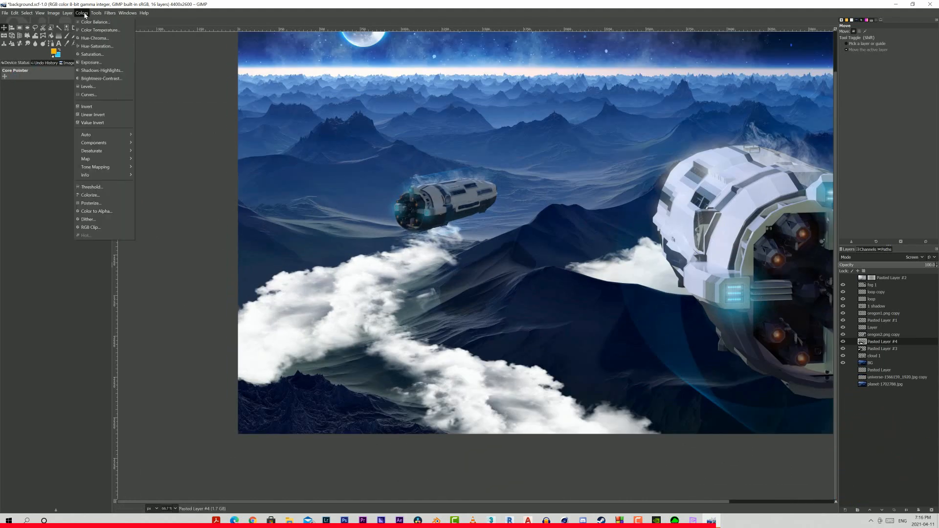
pyautogui.click(88, 95)
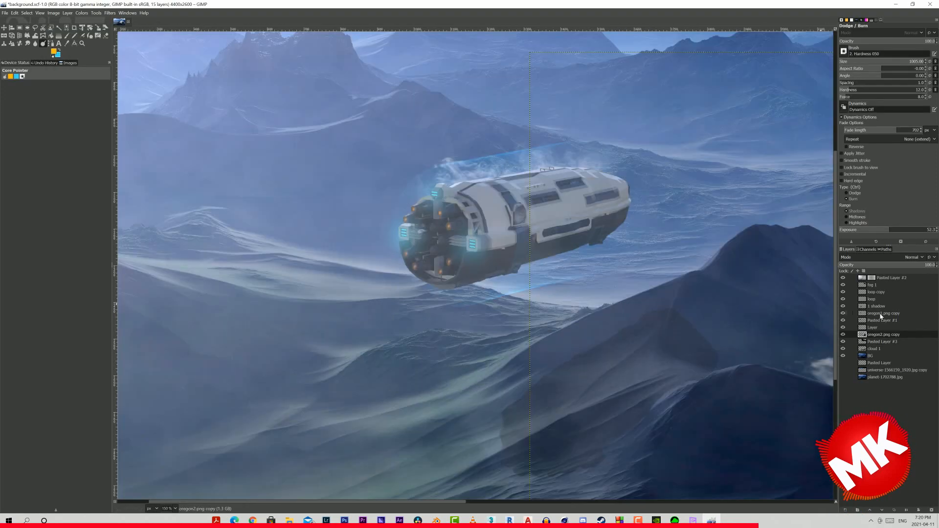
# - Paint a cyan glow into the hull windows on the engine1.png copy layer and slightly blur it
pyautogui.click(883, 312)
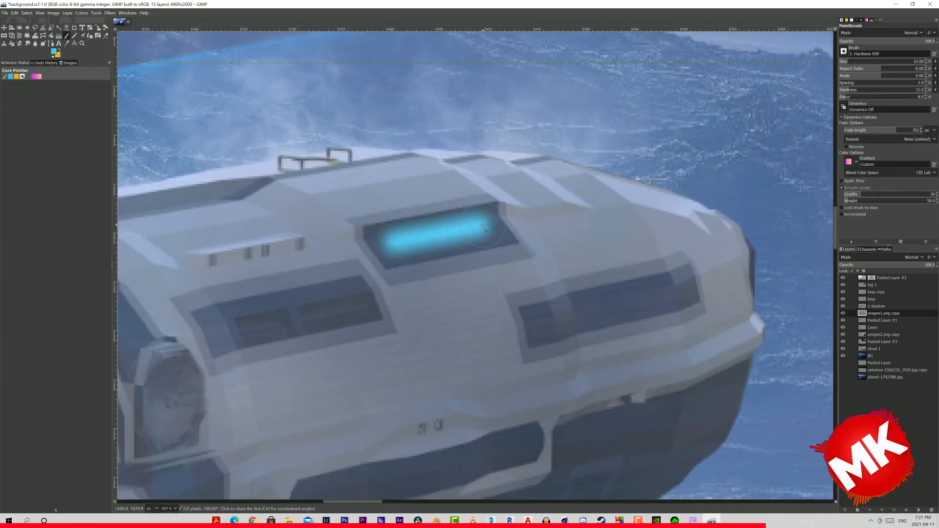
pyautogui.click(67, 13)
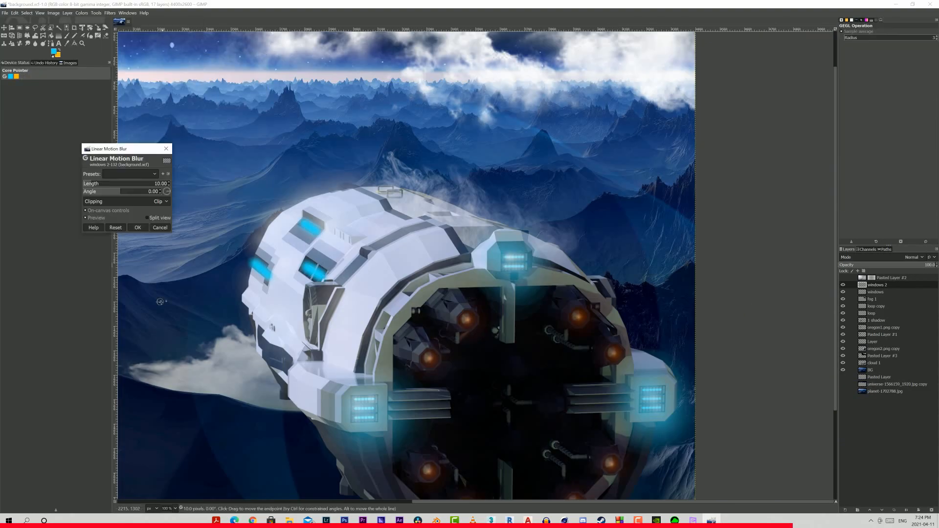
pyautogui.click(137, 227)
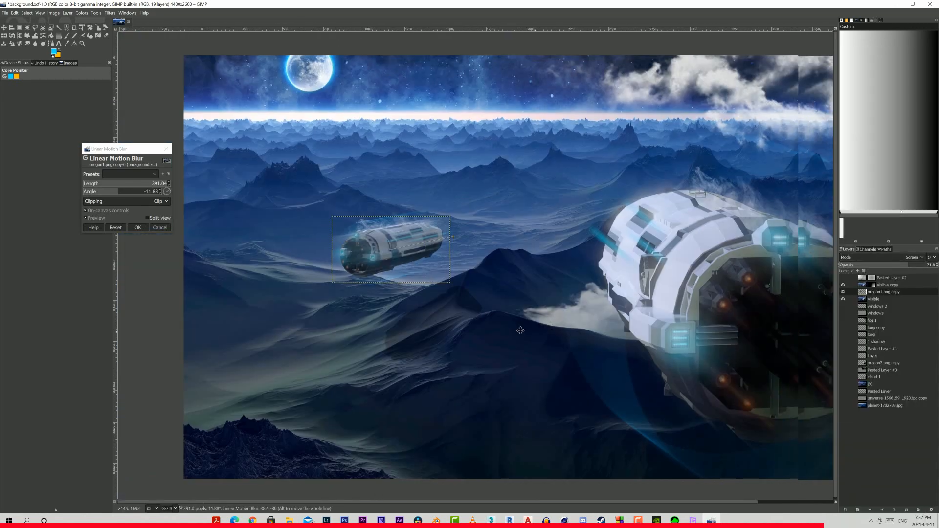
# - Confirm the Linear Motion Blur speed streak on the small ship layer
pyautogui.click(137, 227)
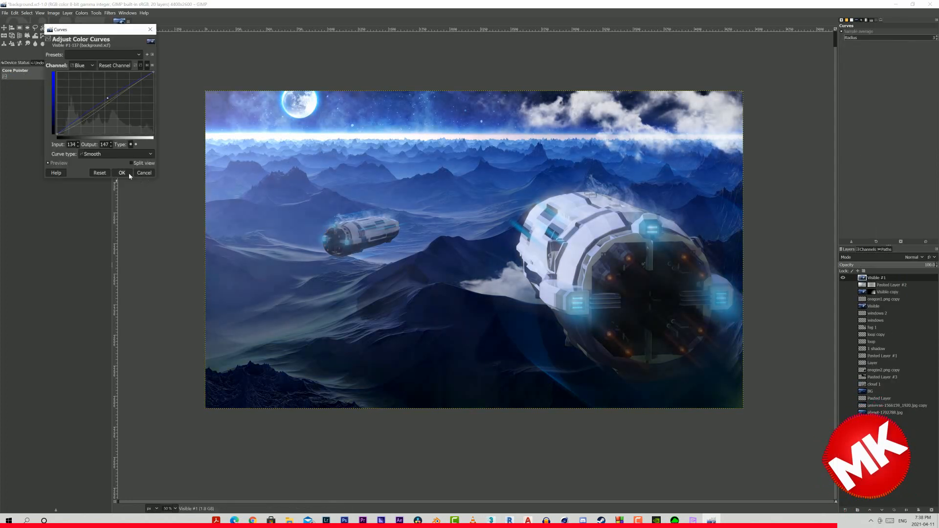
# - Apply the Blue channel Curves adjustment to the merged scene copy, then use the Filters menu
pyautogui.click(122, 172)
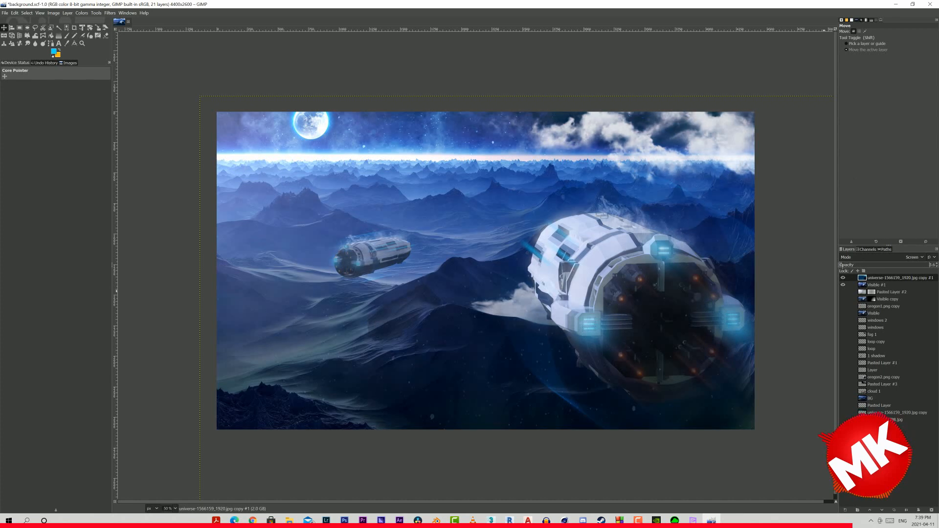
pyautogui.click(109, 12)
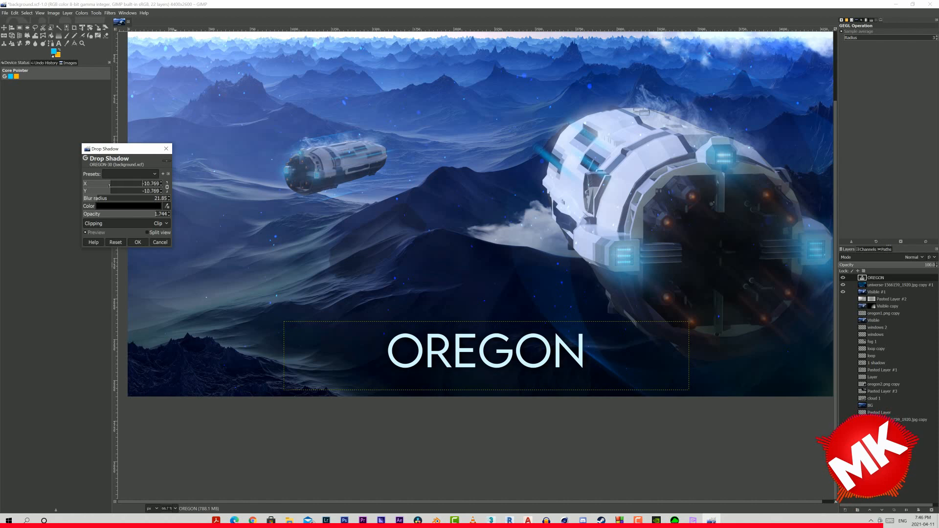
# - Drop-shadow the OREGON title, streak-blur its duplicate, and begin typing the credits
pyautogui.click(138, 242)
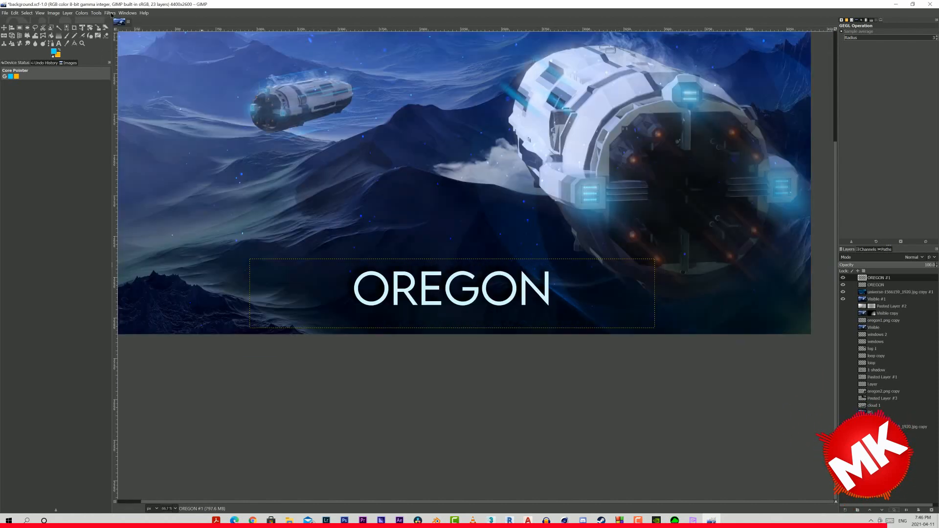
pyautogui.click(109, 13)
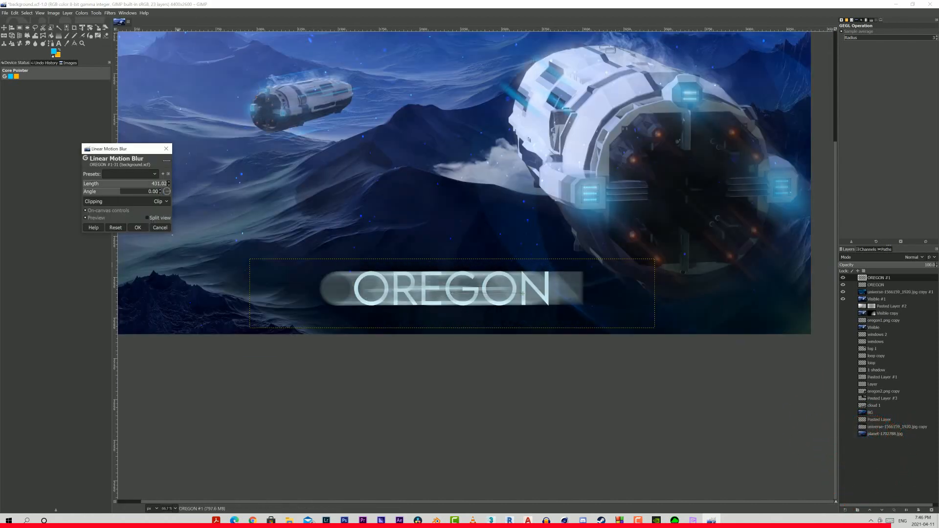
pyautogui.click(137, 227)
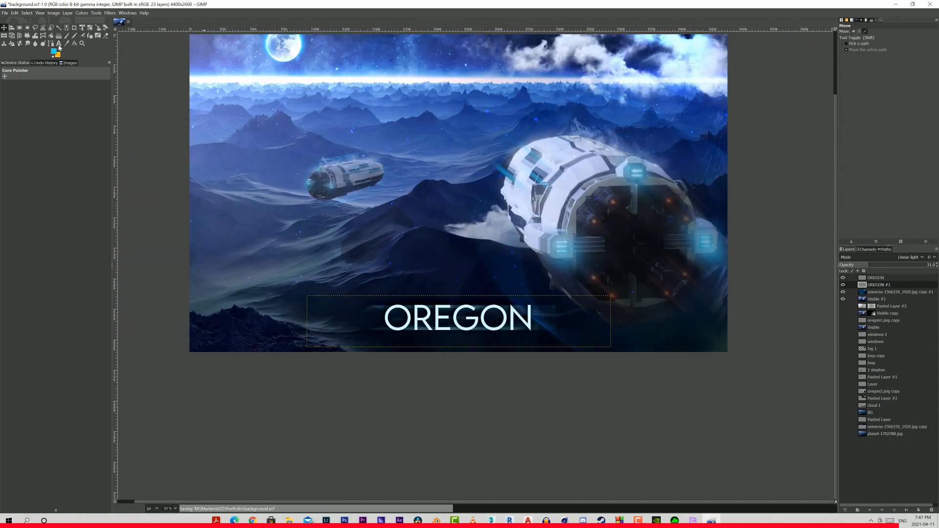
pyautogui.write('CREATIO')
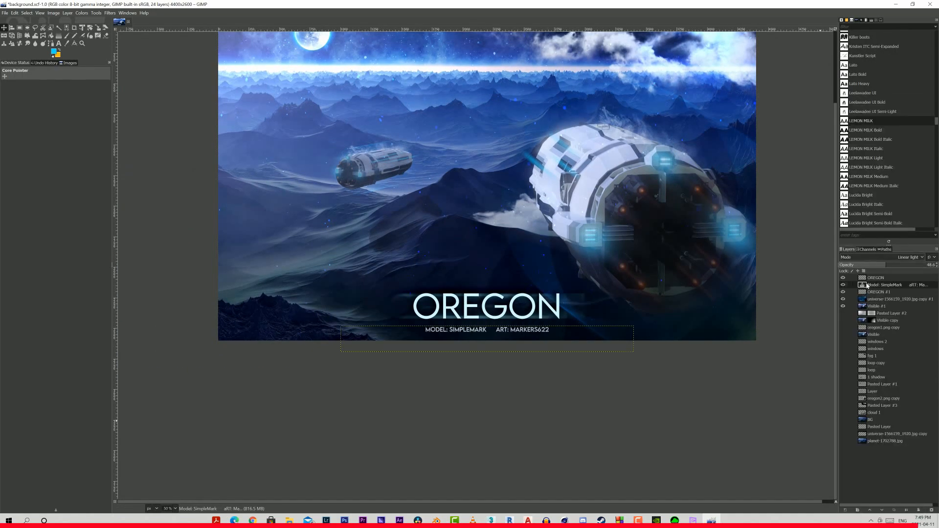
# - Start applying a blur filter to the newly added layer
pyautogui.click(109, 13)
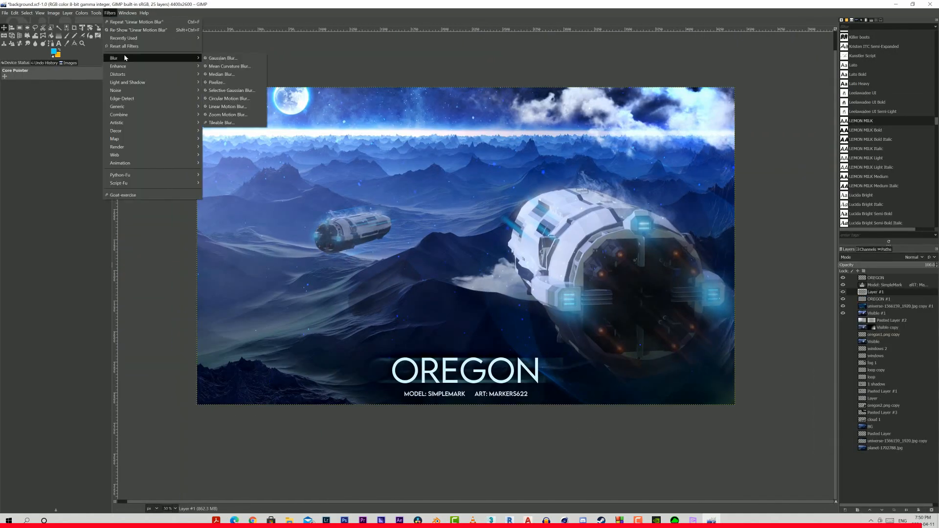